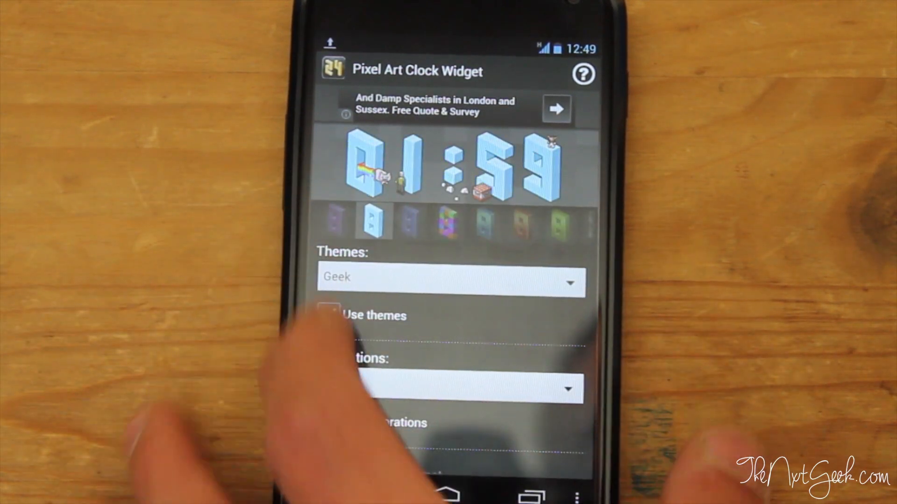
Enable 'Use themes' so the clock uses the Geek theme.
click(330, 311)
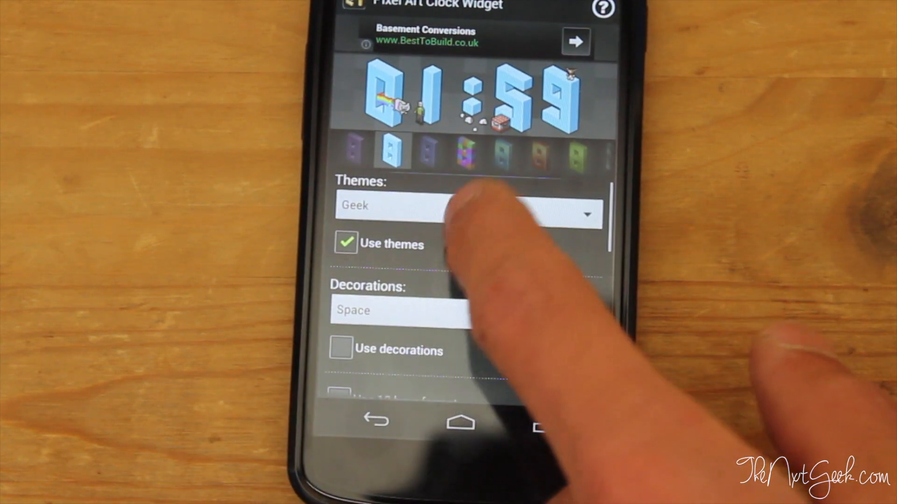
click(466, 213)
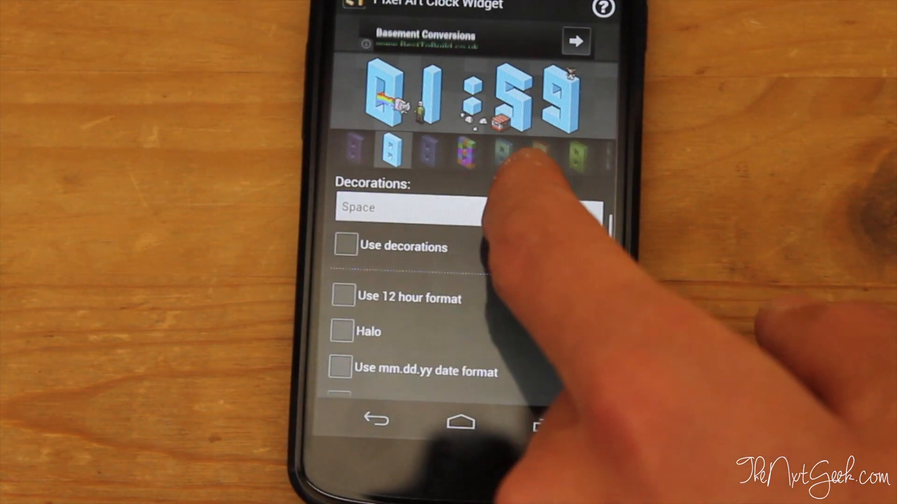
Browse the Decorations dropdown and choose a decoration style.
click(410, 208)
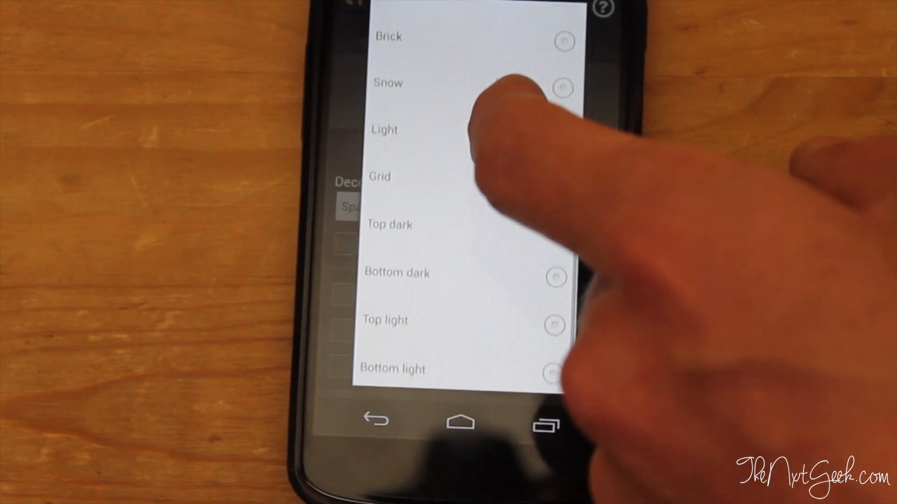
click(395, 273)
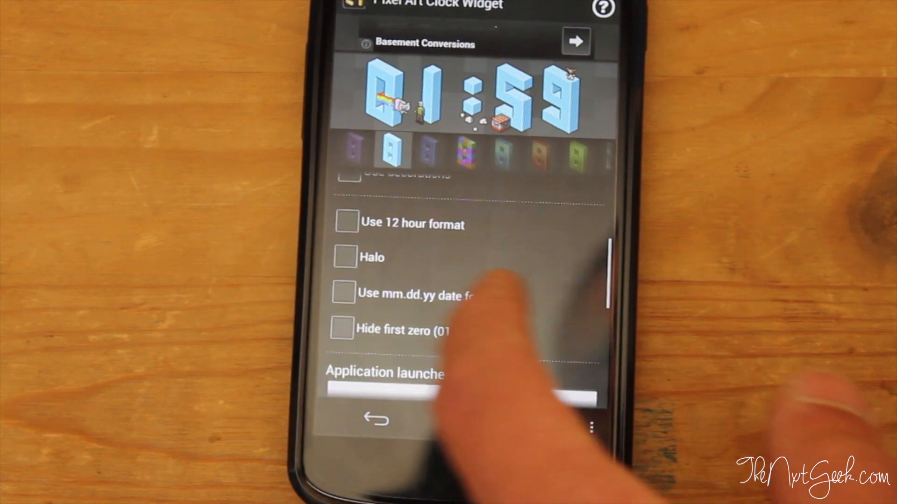
Scroll to 'Application launched on click' and 'Date widget vertical alignment'.
click(345, 257)
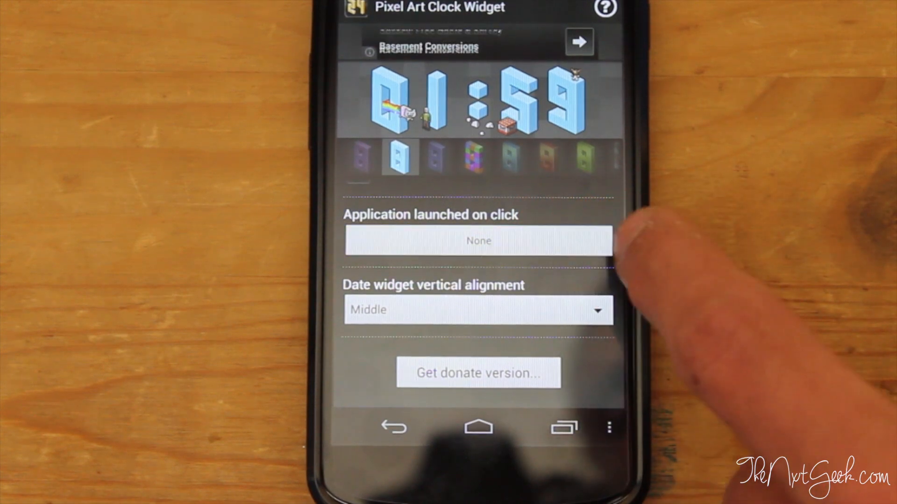
Check the date vertical alignment choices, return home, and open the app drawer.
click(478, 240)
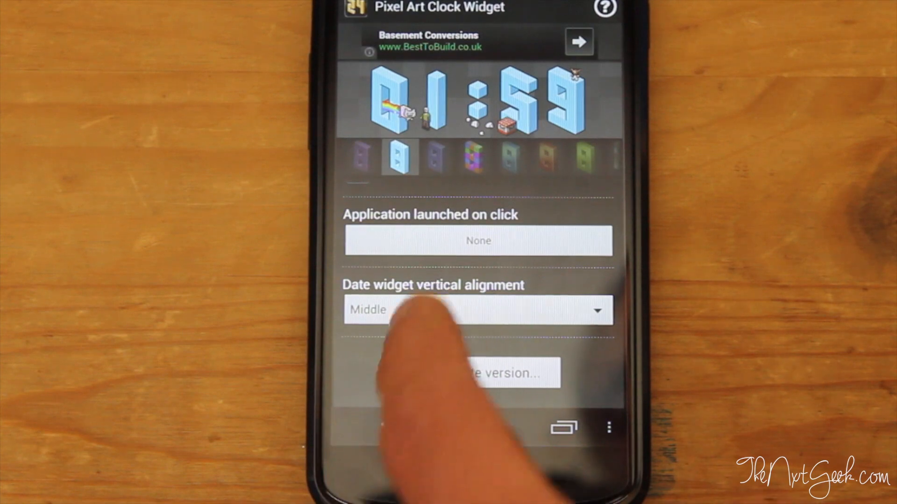
click(478, 310)
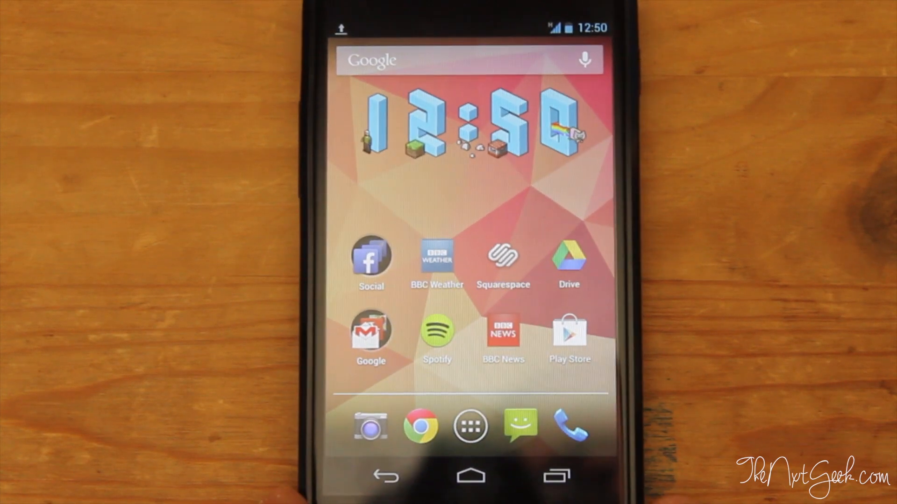
click(470, 425)
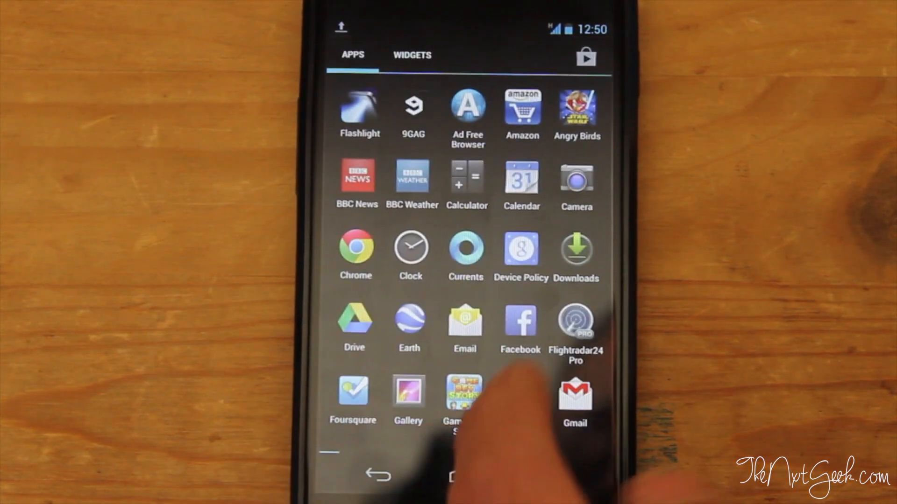